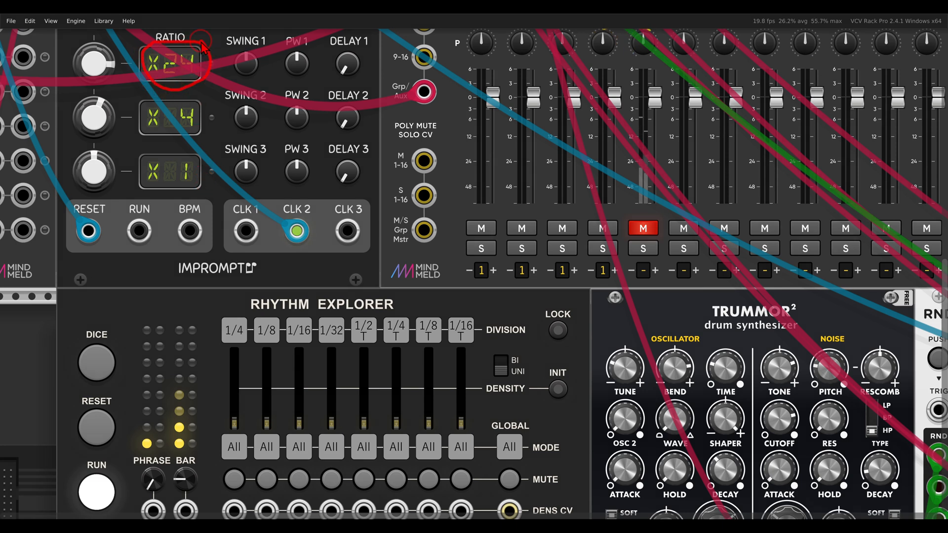
pyautogui.moveTo(245, 231)
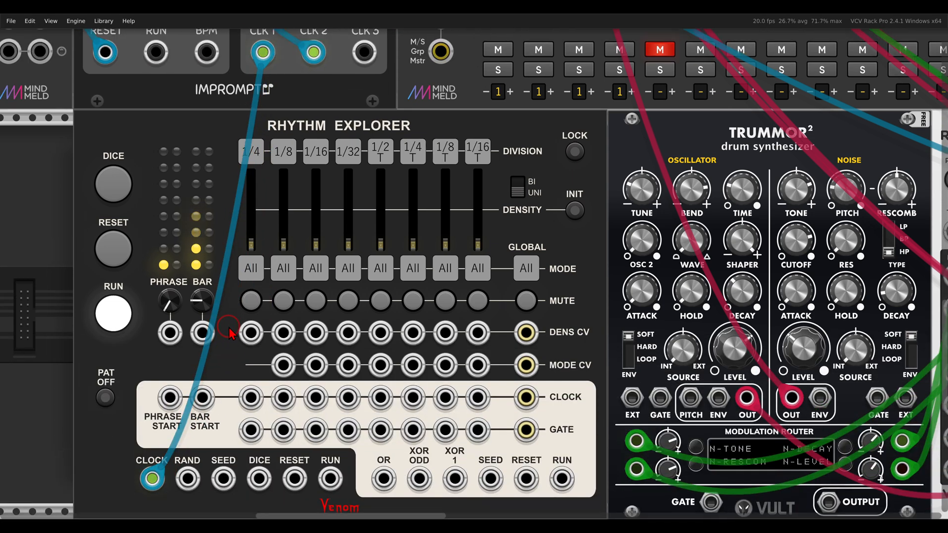
pyautogui.moveTo(174, 150)
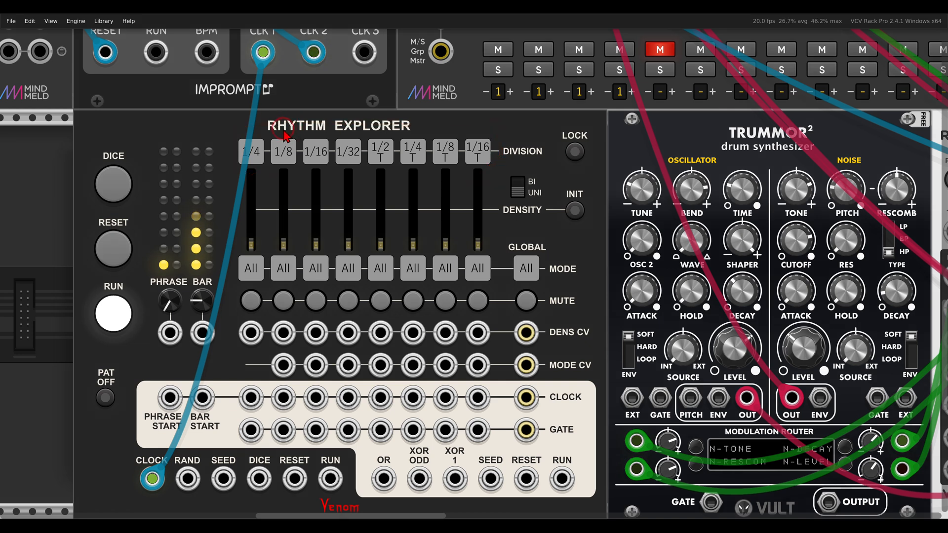
# Step: Set Rhythm Explorer's Density 1 to 77% after briefly pushing it to 100%
pyautogui.click(282, 151)
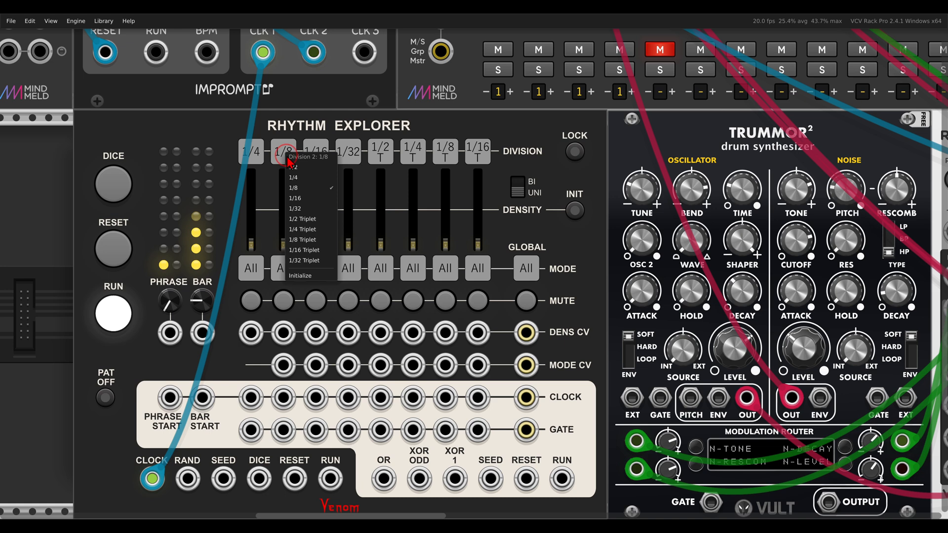
pyautogui.moveTo(250, 151)
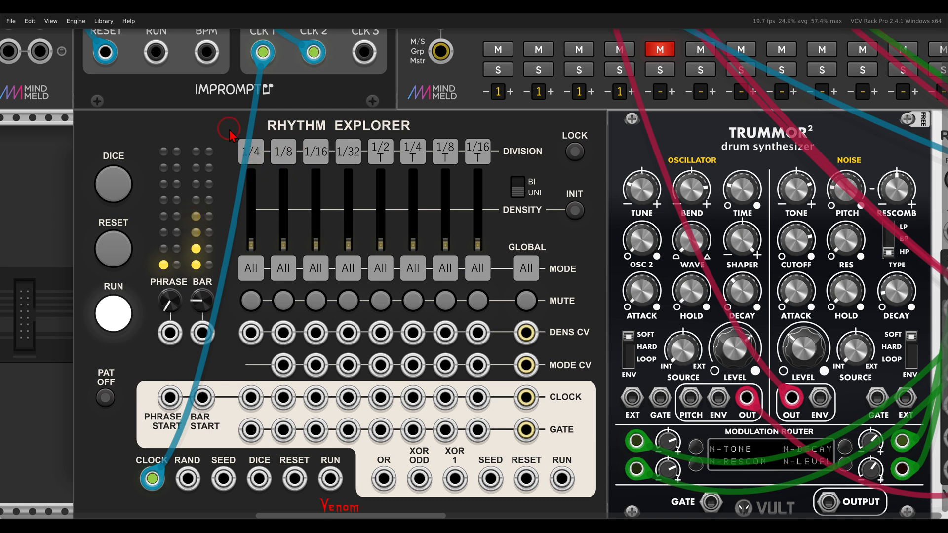
pyautogui.moveTo(822, 130)
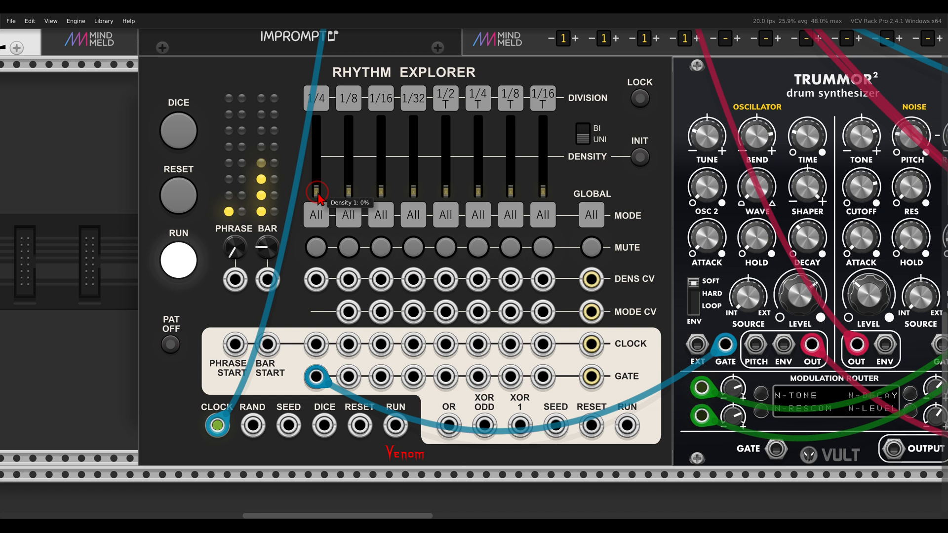
pyautogui.moveTo(316, 193); pyautogui.dragTo(316, 106)
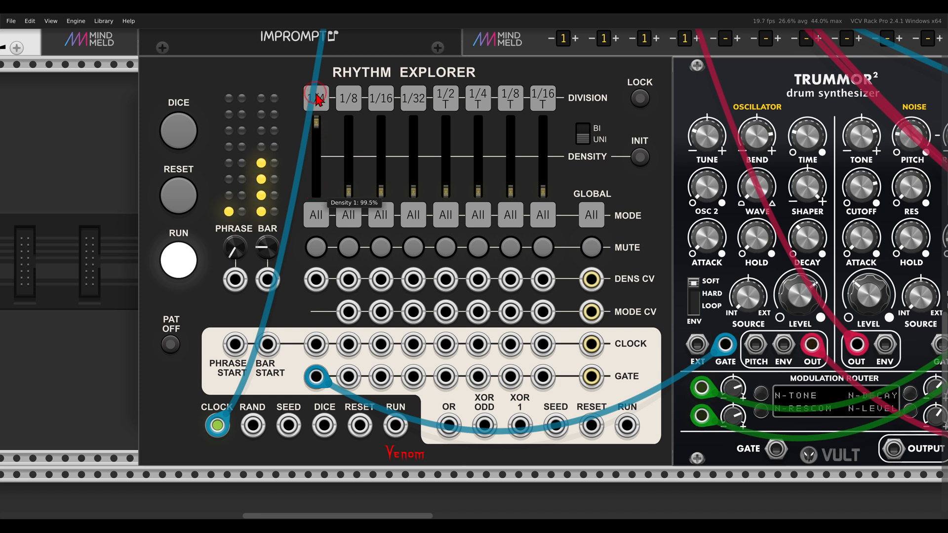
pyautogui.moveTo(315, 124); pyautogui.dragTo(317, 121)
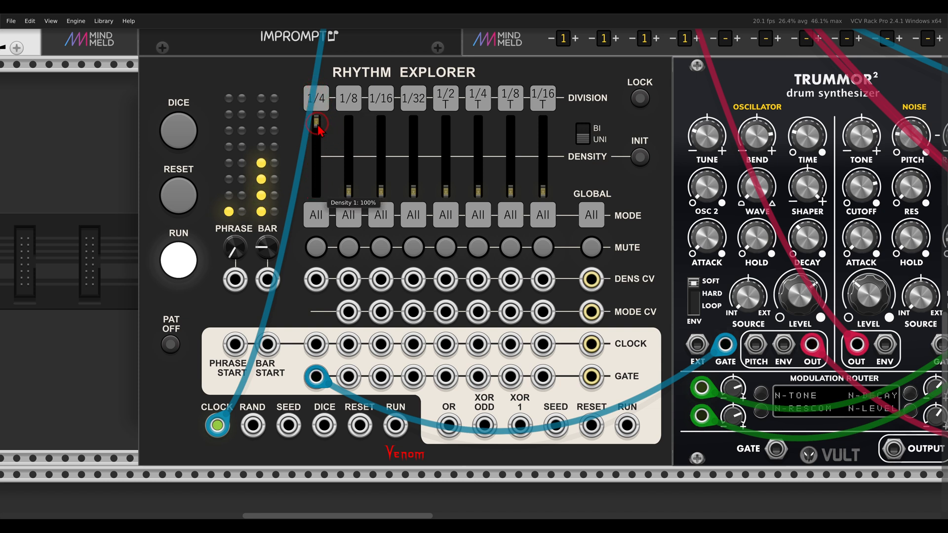
pyautogui.moveTo(317, 124); pyautogui.dragTo(317, 148)
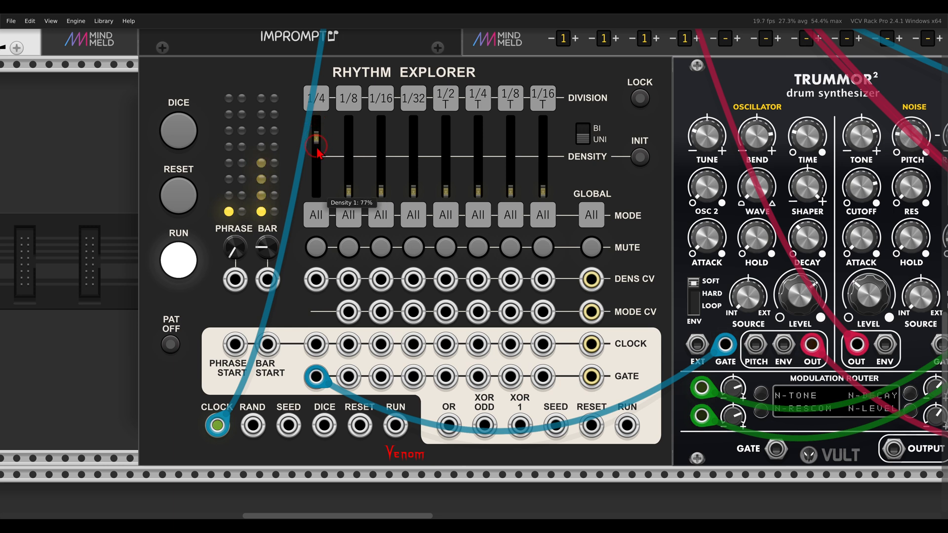
pyautogui.moveTo(293, 153)
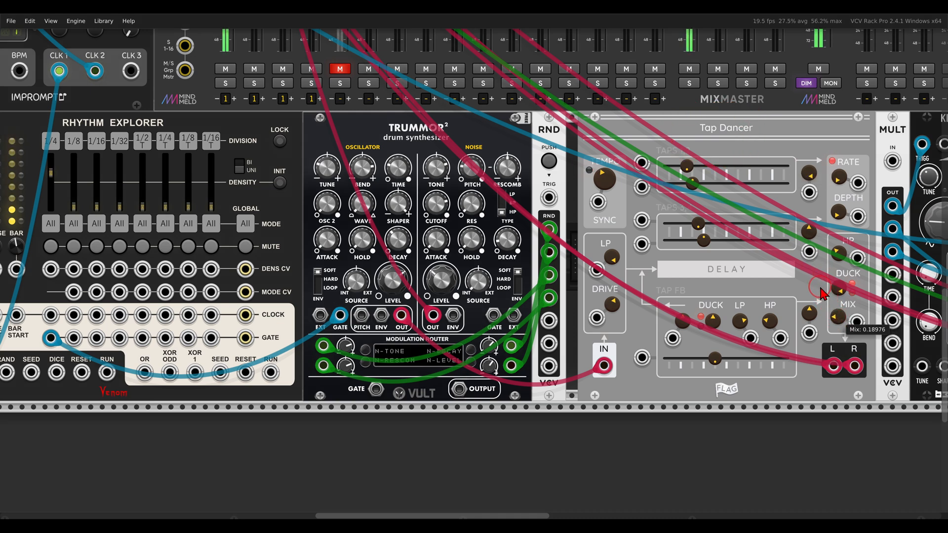
# Step: Lower Tap Dancer's MIX knob to about 0.19 for a mostly dry signal
pyautogui.moveTo(819, 288); pyautogui.dragTo(821, 284)
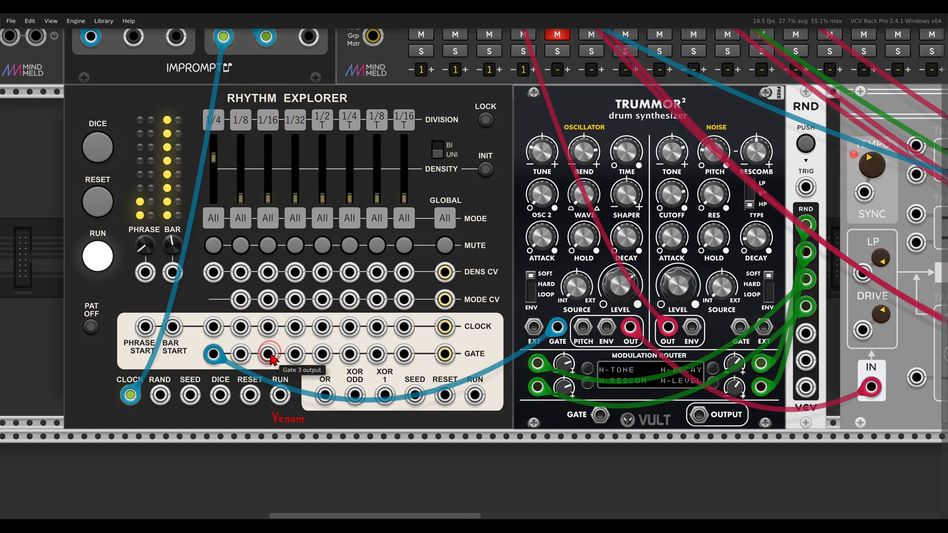
# Step: Cable Gate 3 to Trummor's Noise GATE input and set Density 3 to 100%
pyautogui.moveTo(270, 353); pyautogui.dragTo(738, 328)
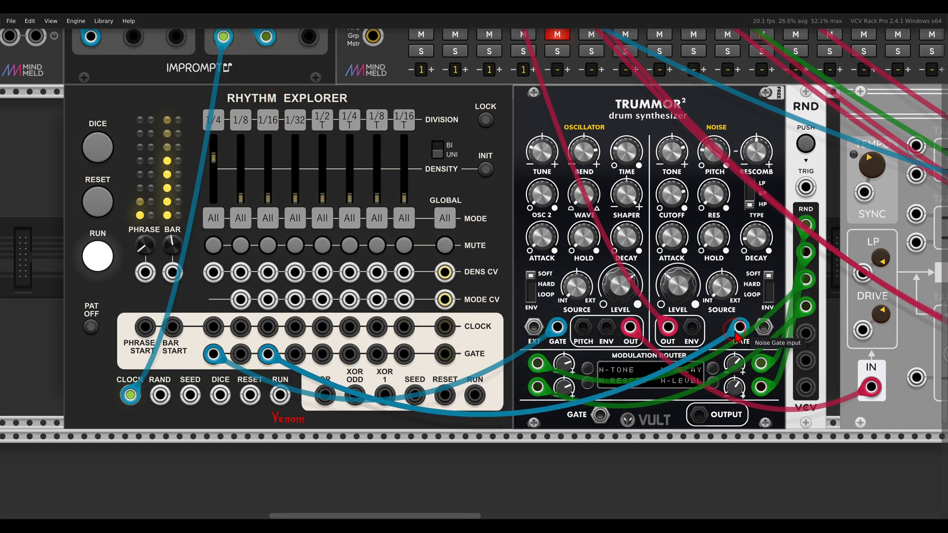
pyautogui.moveTo(735, 329); pyautogui.dragTo(789, 209)
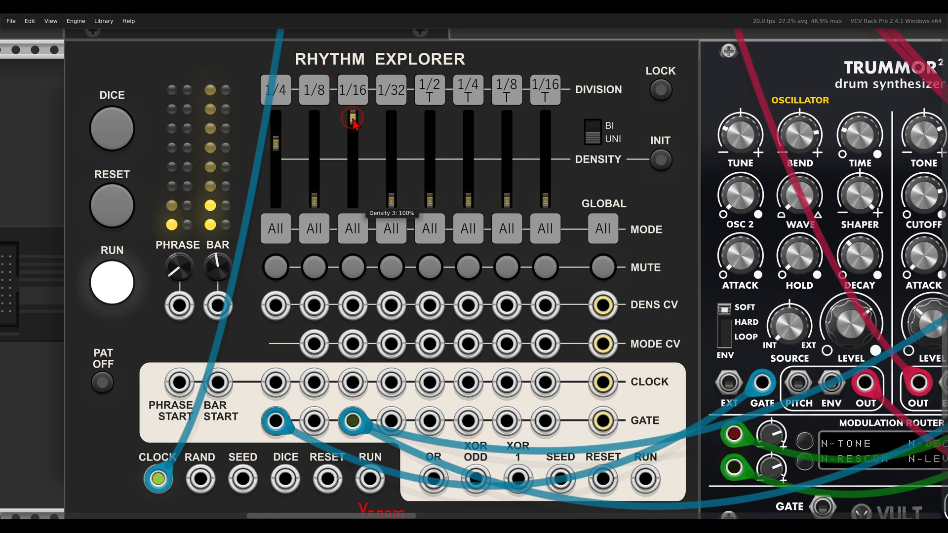
pyautogui.moveTo(352, 118); pyautogui.dragTo(352, 154)
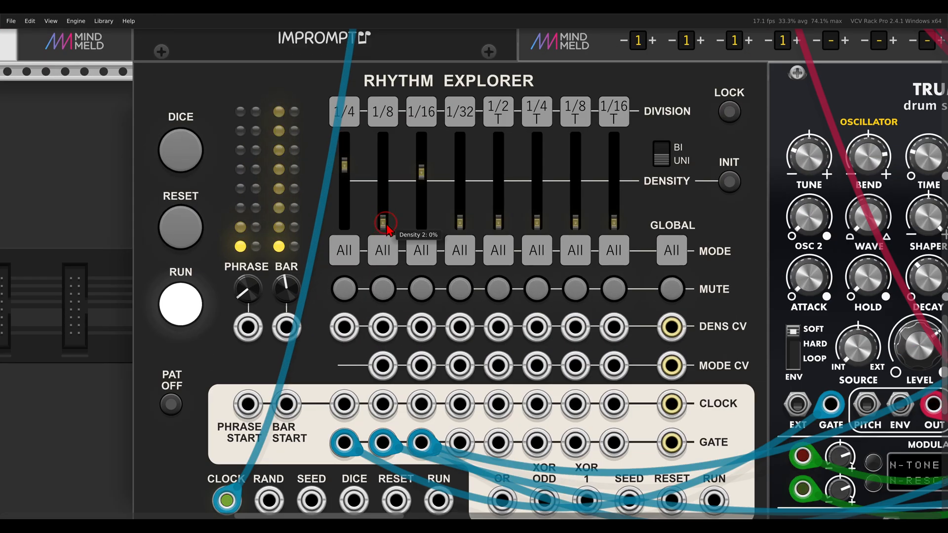
# Step: Raise track 2's density to about half and set its mode to Linear
pyautogui.moveTo(381, 218); pyautogui.dragTo(381, 188)
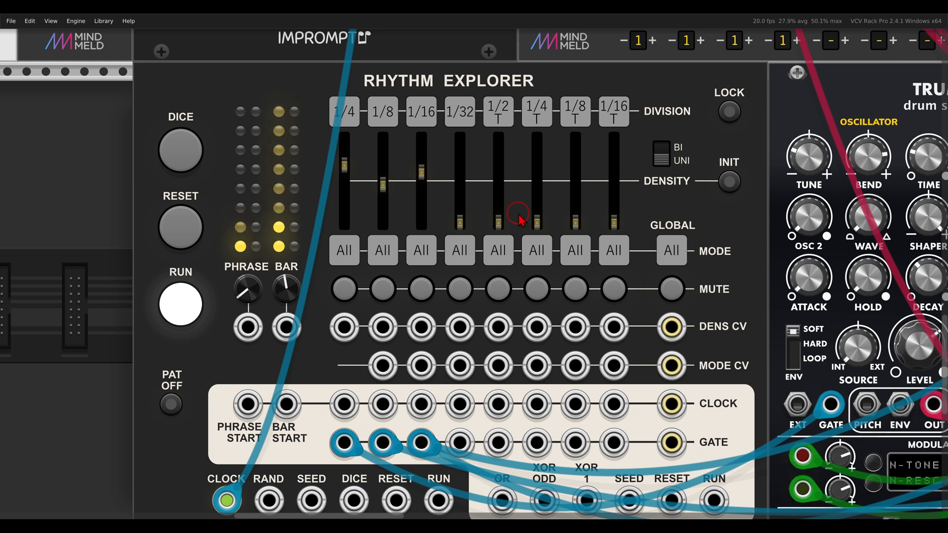
pyautogui.moveTo(419, 251)
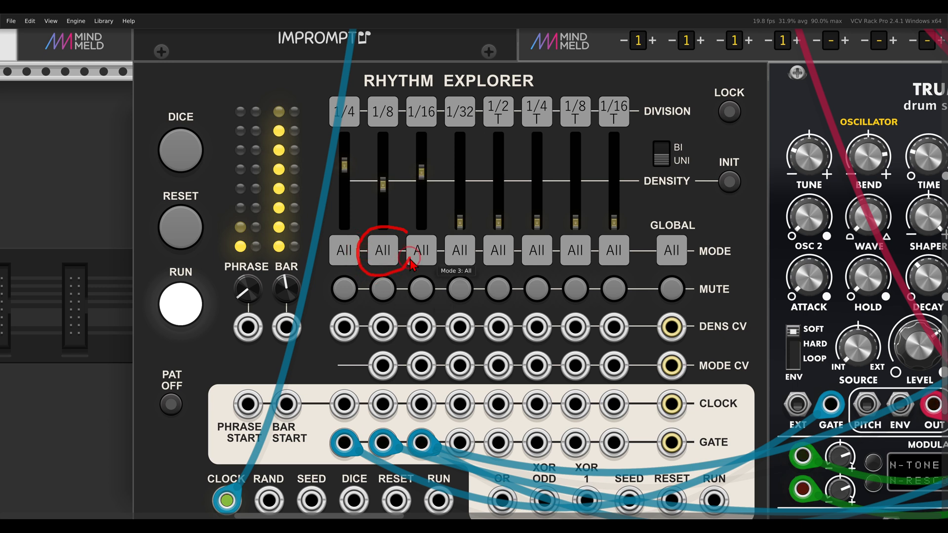
pyautogui.click(381, 250)
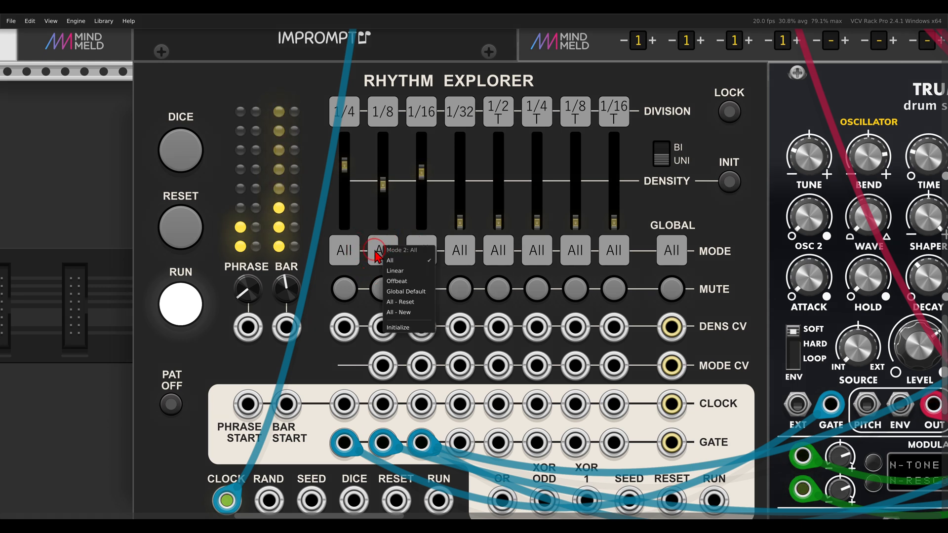
pyautogui.moveTo(396, 270)
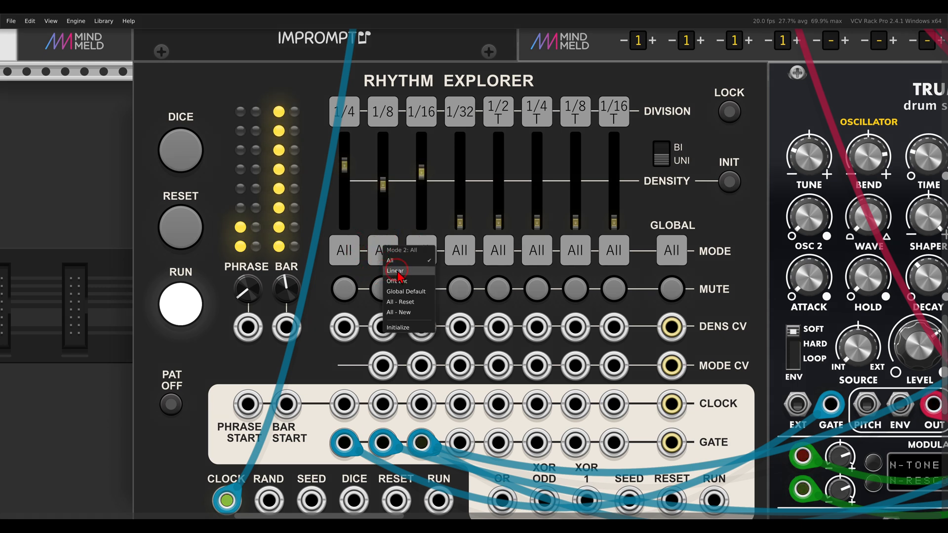
pyautogui.click(395, 270)
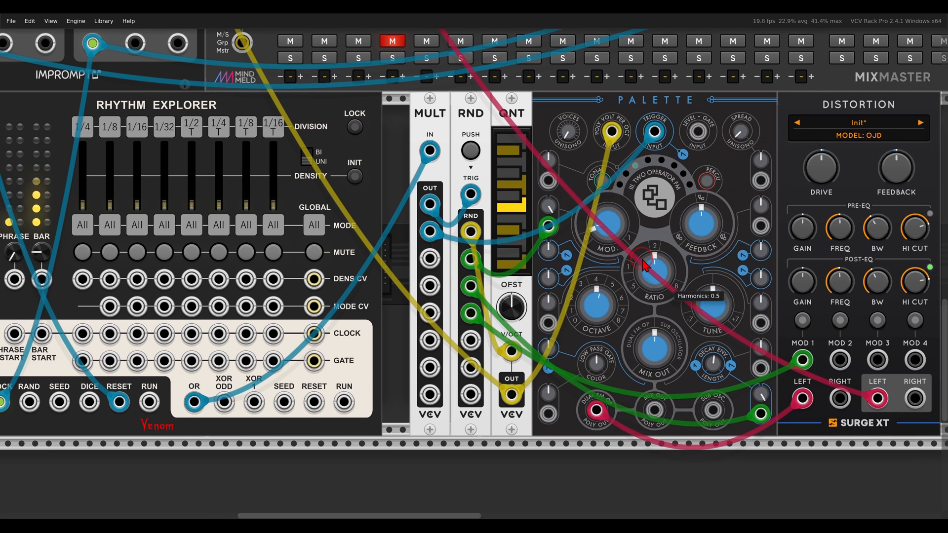
pyautogui.moveTo(354, 293)
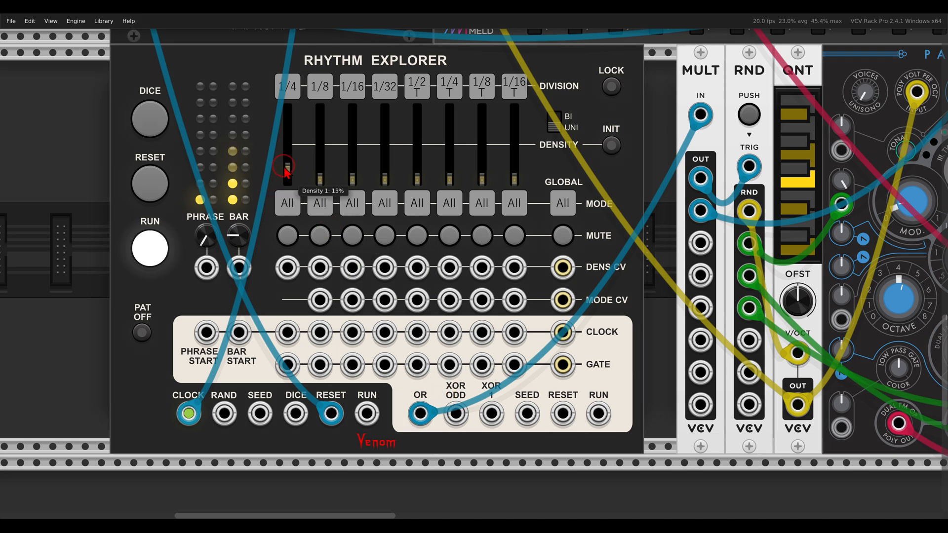
# Step: Adjust track 1's density and raise track 2's density to about 50%
pyautogui.moveTo(284, 167); pyautogui.dragTo(284, 140)
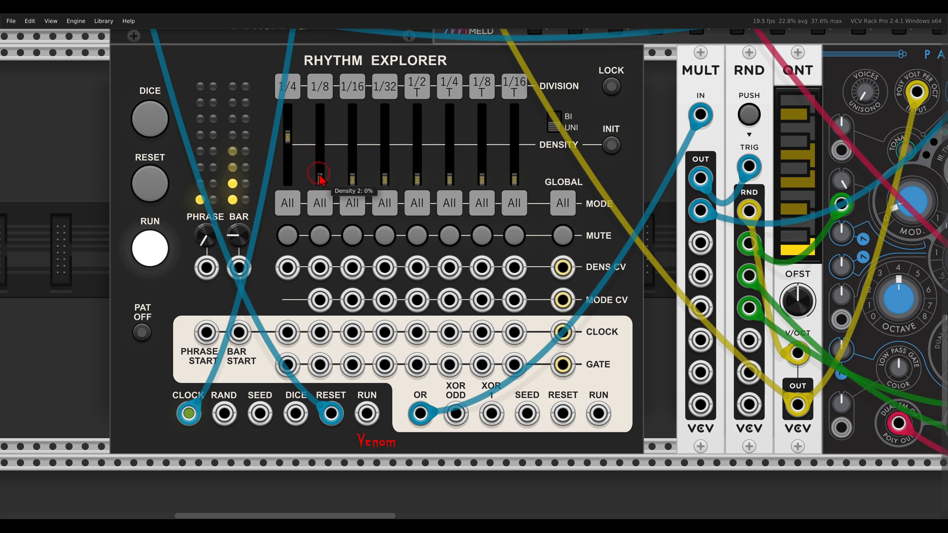
pyautogui.moveTo(317, 178); pyautogui.dragTo(305, 151)
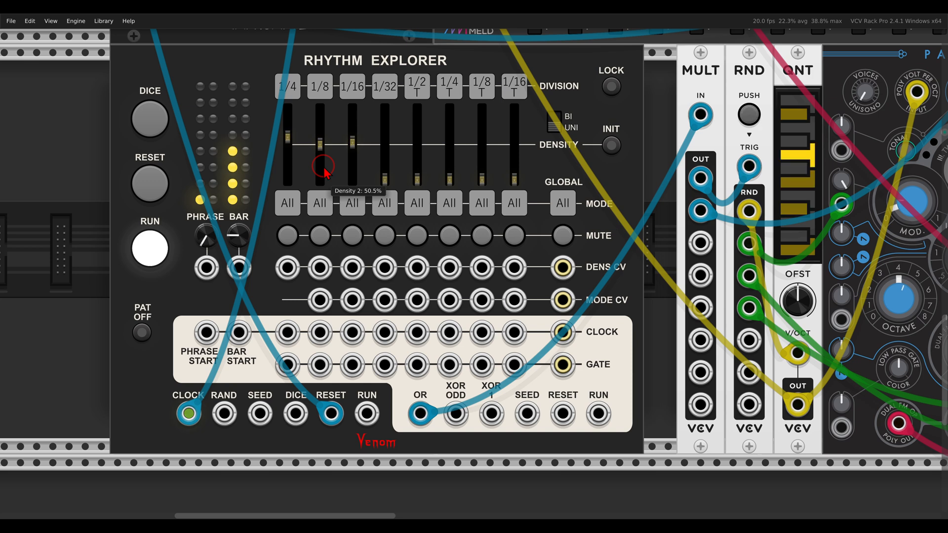
pyautogui.moveTo(610, 145)
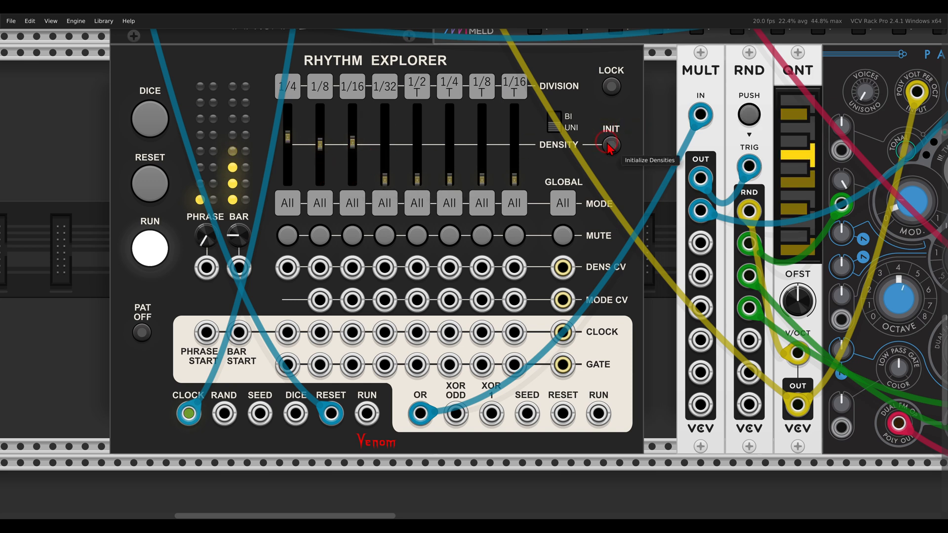
# Step: Reset densities with INIT, raise track 1's density and set track 3 to 25%
pyautogui.click(609, 144)
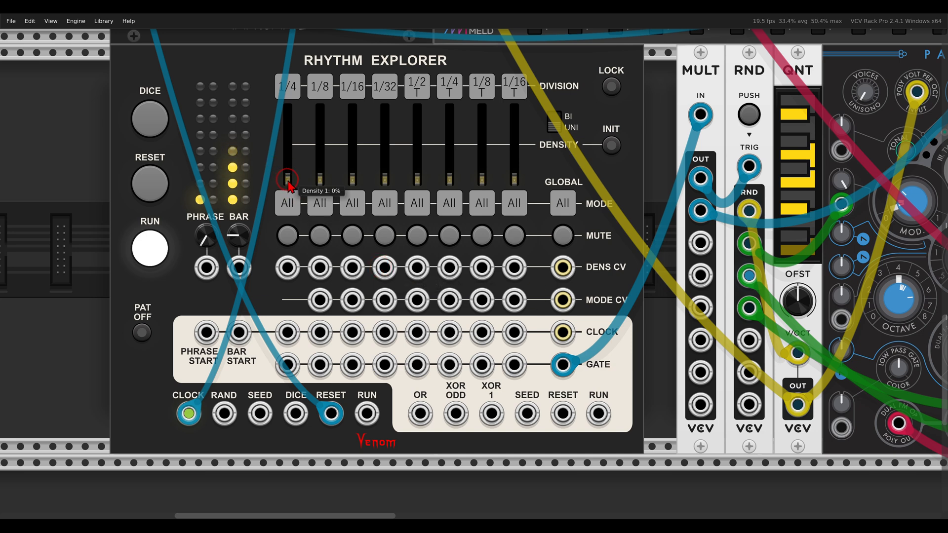
pyautogui.moveTo(287, 186); pyautogui.dragTo(287, 127)
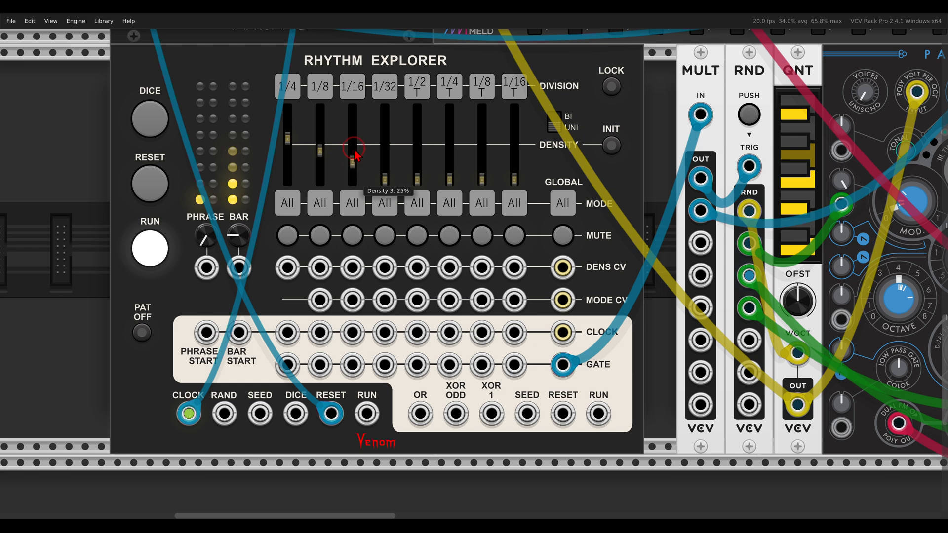
pyautogui.moveTo(351, 148); pyautogui.dragTo(350, 142)
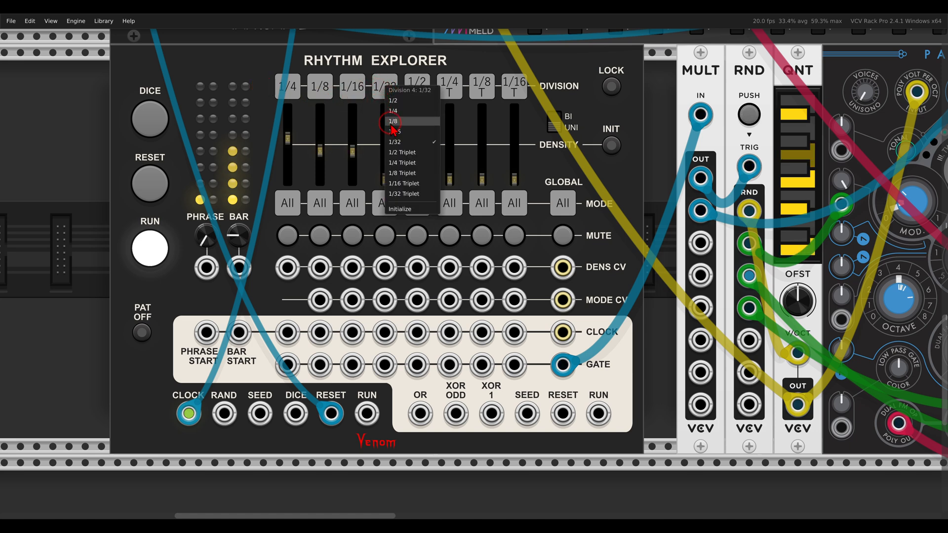
# Step: Set track 4's division to 1/8
pyautogui.click(392, 121)
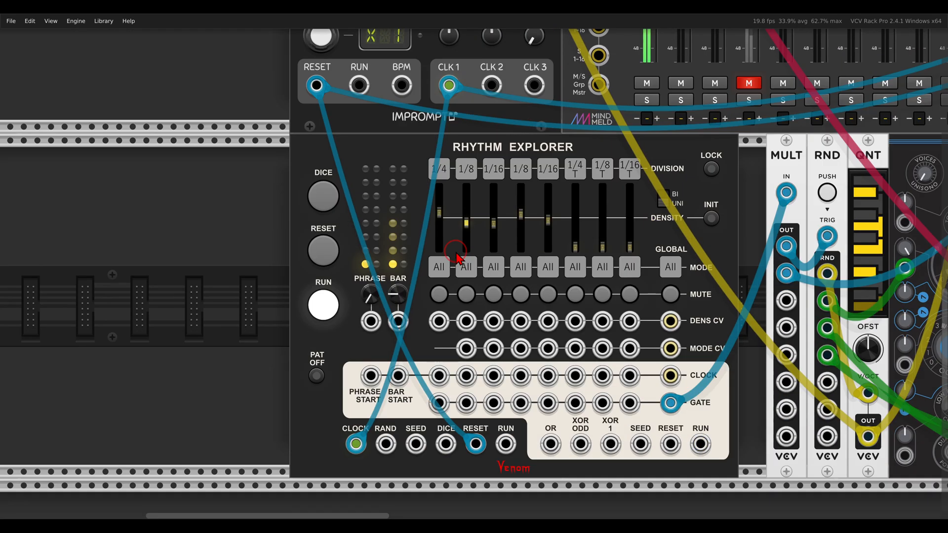
pyautogui.moveTo(423, 380)
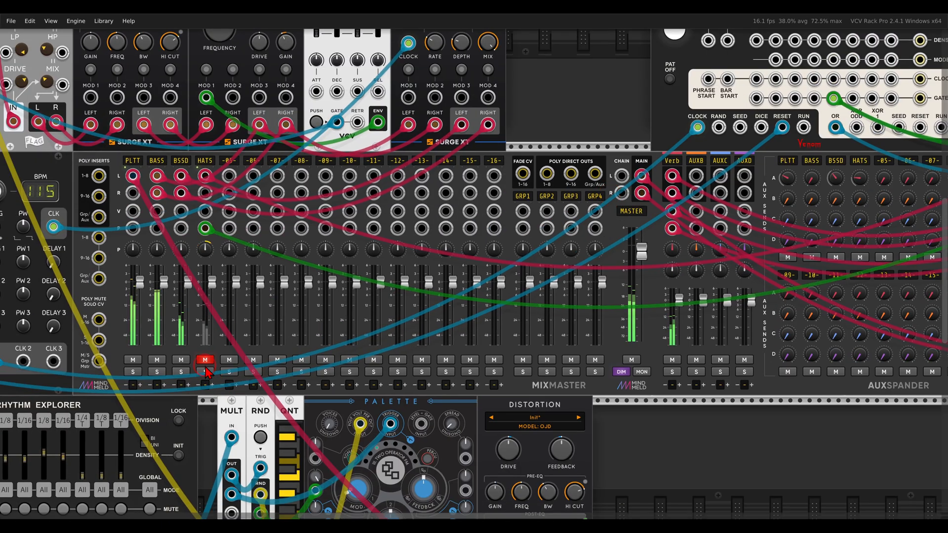
# Step: Scroll the rack to show the MixMaster mixer and AuxSpander
pyautogui.scroll(-3)
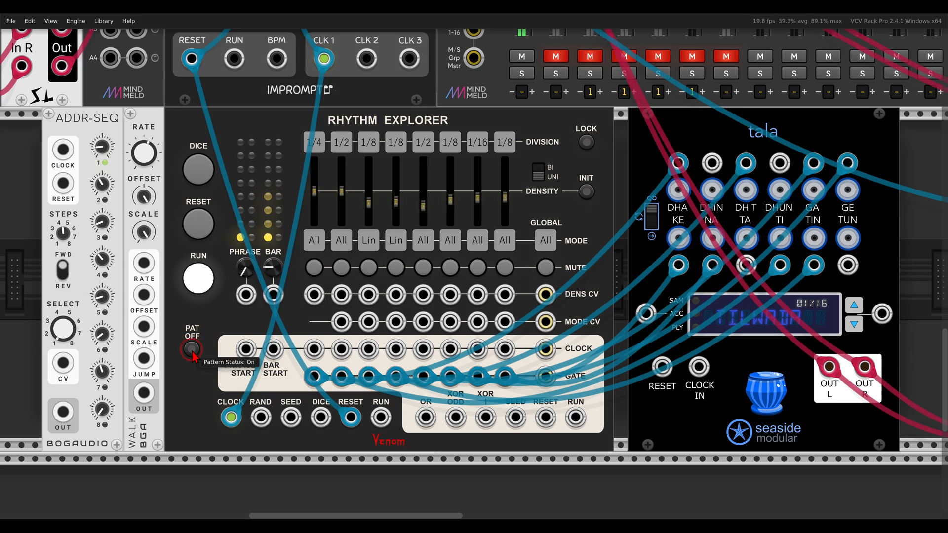
# Step: Toggle PAT OFF on and back off, leaving pattern-off disabled
pyautogui.click(192, 349)
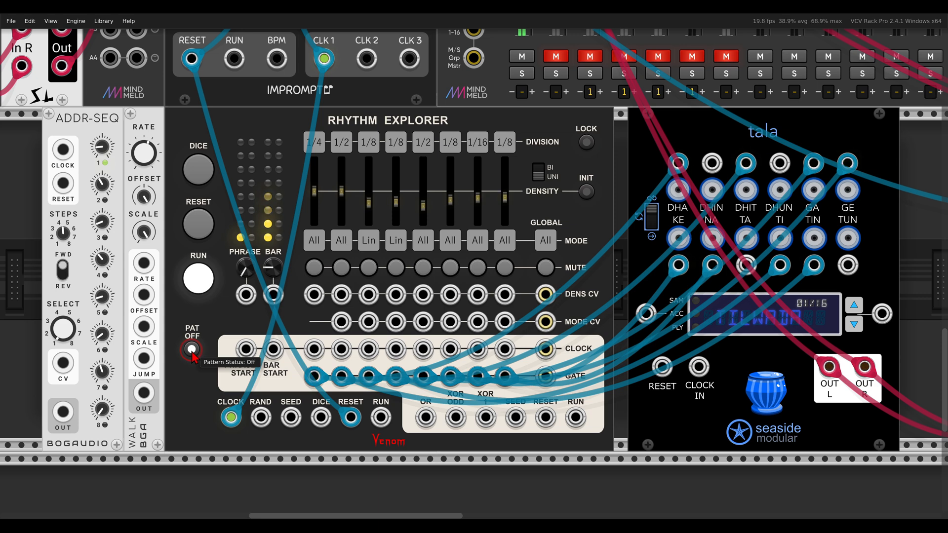
pyautogui.click(192, 350)
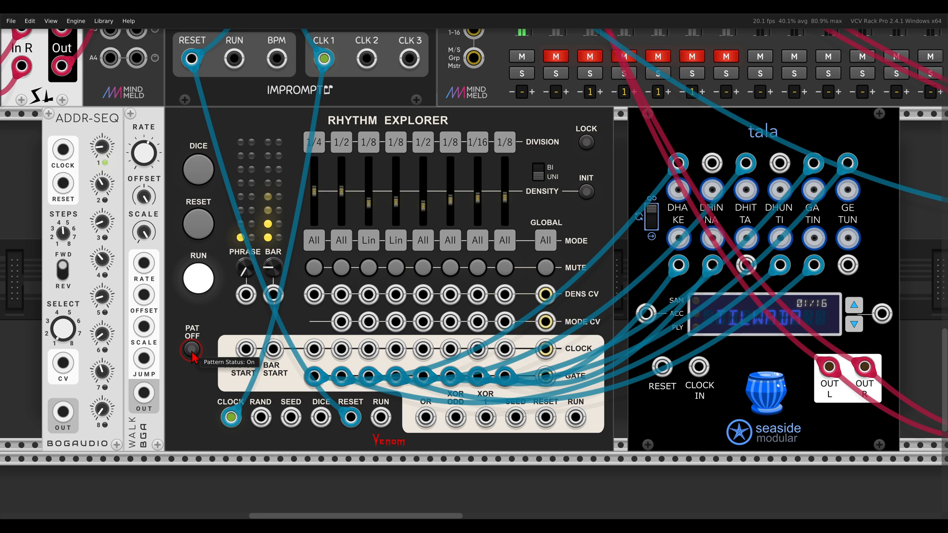
pyautogui.click(191, 349)
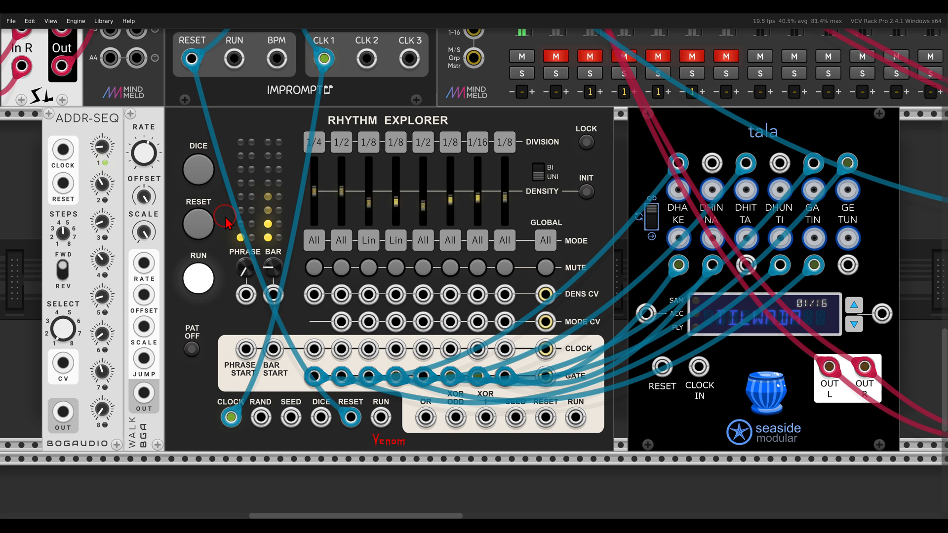
pyautogui.click(198, 168)
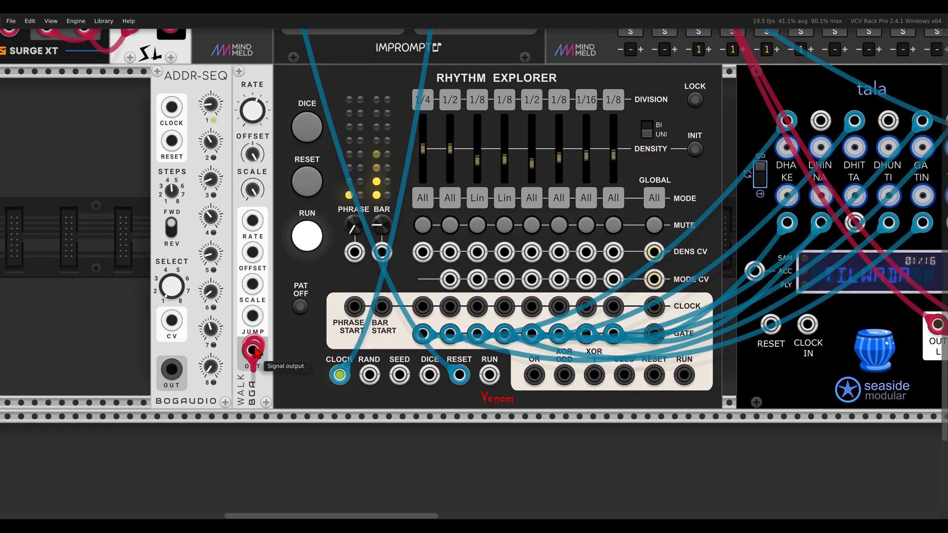
pyautogui.moveTo(252, 350); pyautogui.dragTo(369, 375)
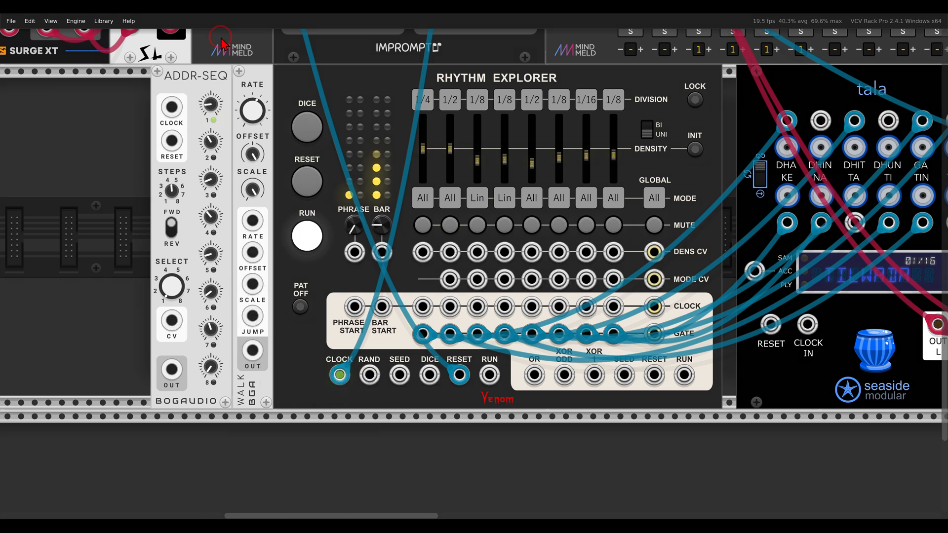
pyautogui.moveTo(269, 149)
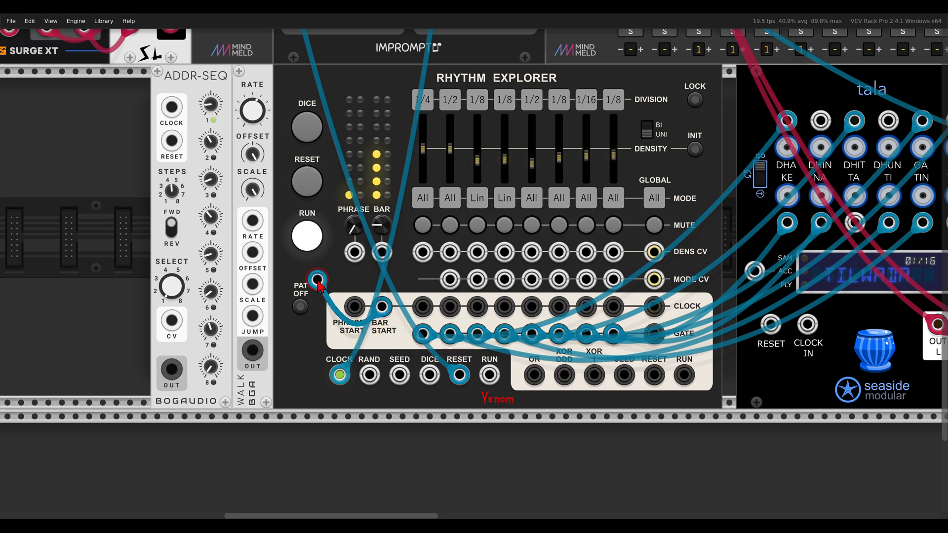
# Step: Connect PHRASE START to the ADDR-SEQ clock and adjust an ADDR-SEQ step value
pyautogui.moveTo(317, 281); pyautogui.dragTo(171, 107)
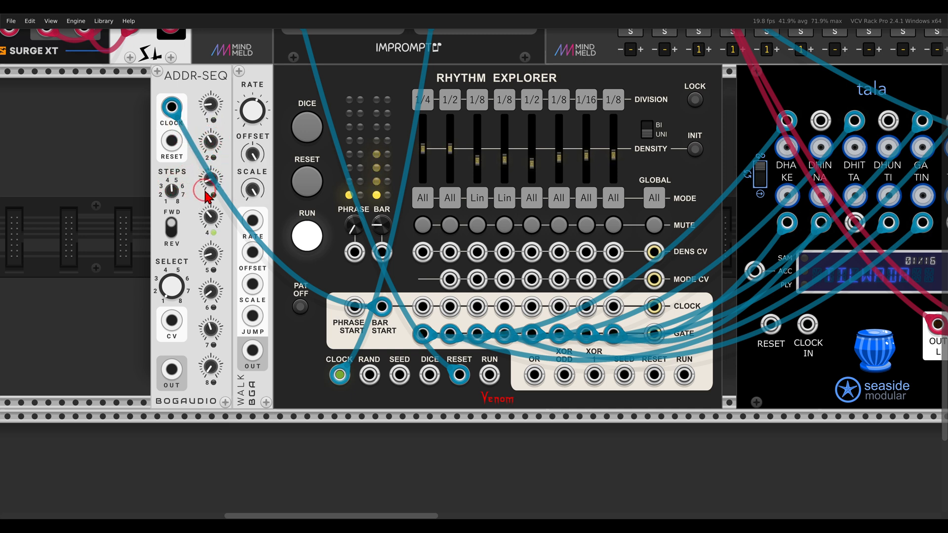
pyautogui.moveTo(172, 374); pyautogui.dragTo(369, 375)
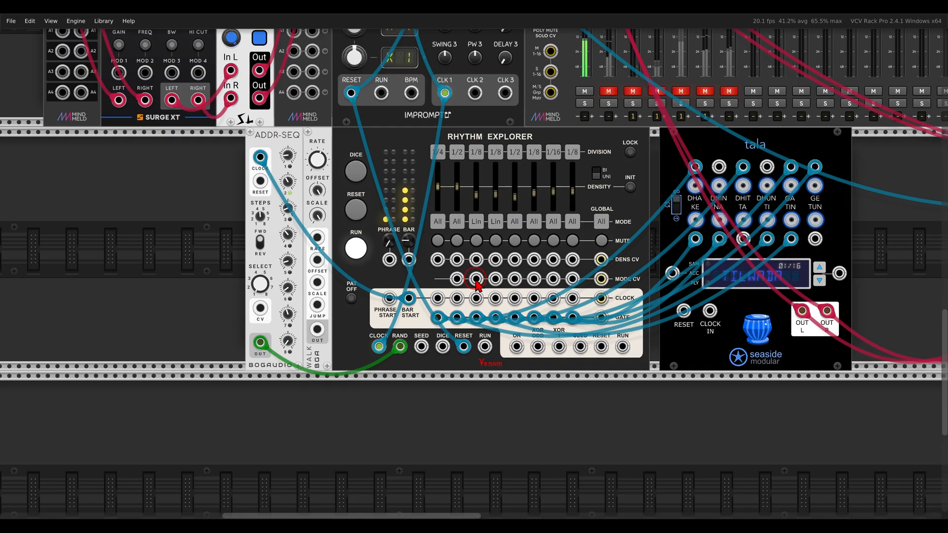
# Step: Scroll right to the Rhythm Explorer whose gates drive the Trummor drum synths
pyautogui.hscroll(3)
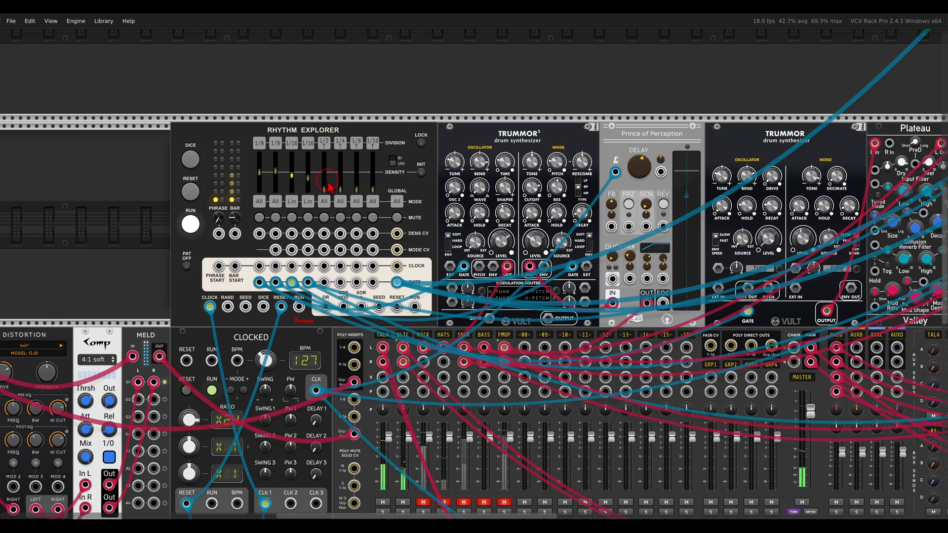
pyautogui.scroll(-3)
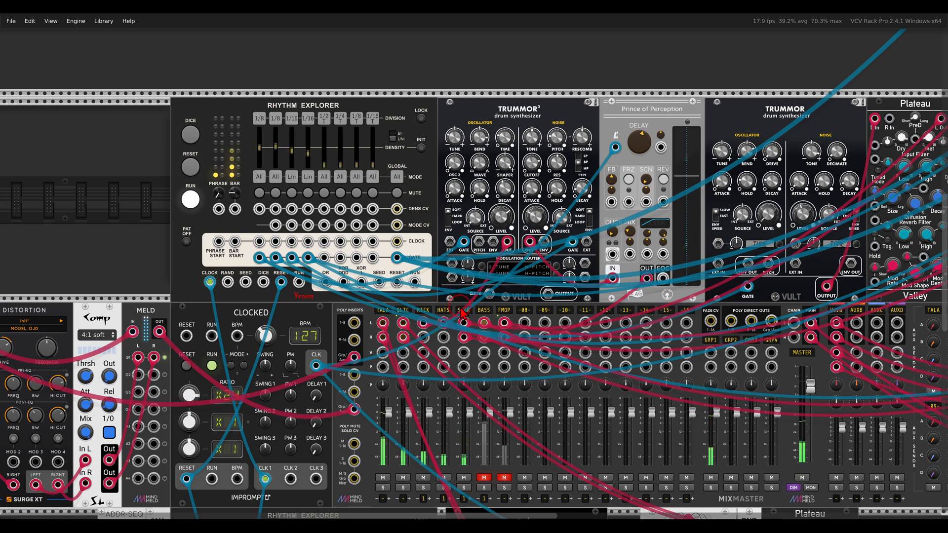
pyautogui.rightClick(462, 315)
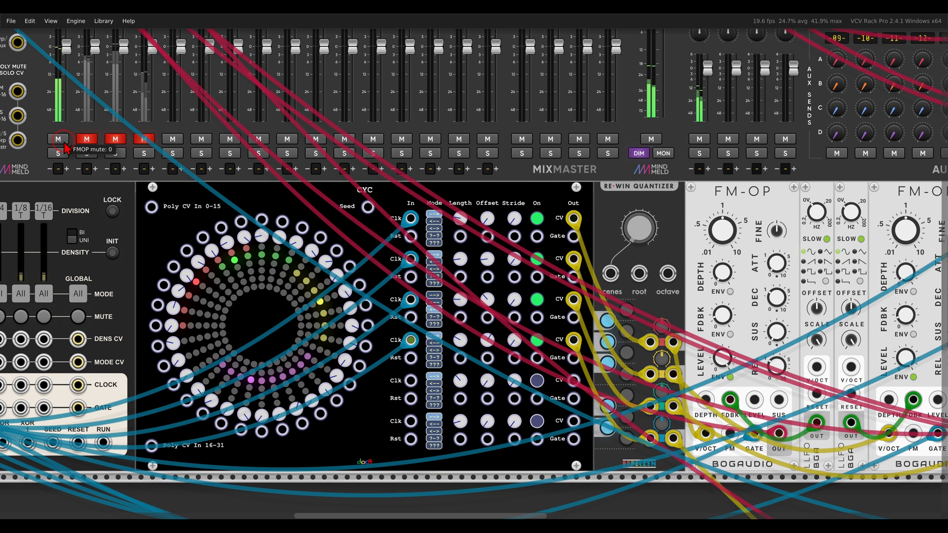
# Step: Mute the FMOP channel on the MixMaster mixer
pyautogui.click(59, 138)
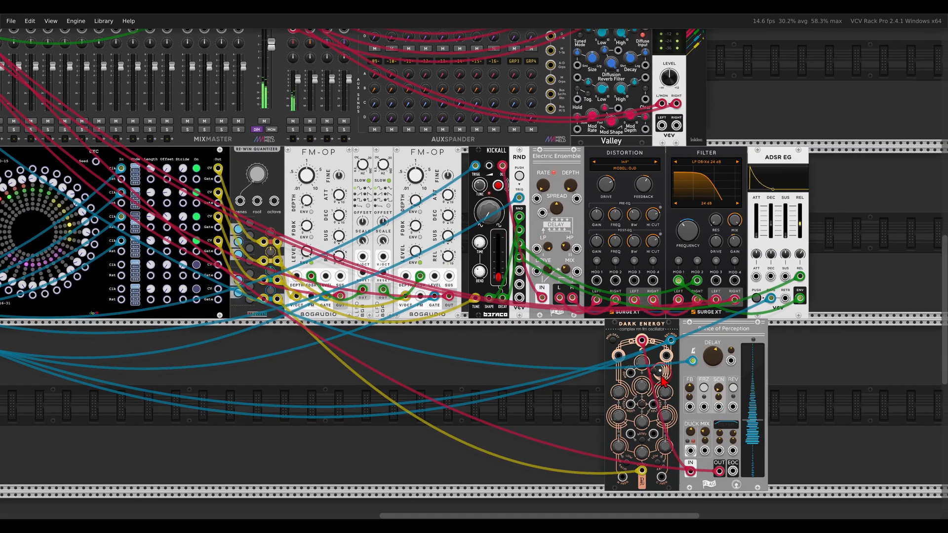
# Step: Scroll right to view the FM-OP voices, Kickall and effects modules
pyautogui.hscroll(3)
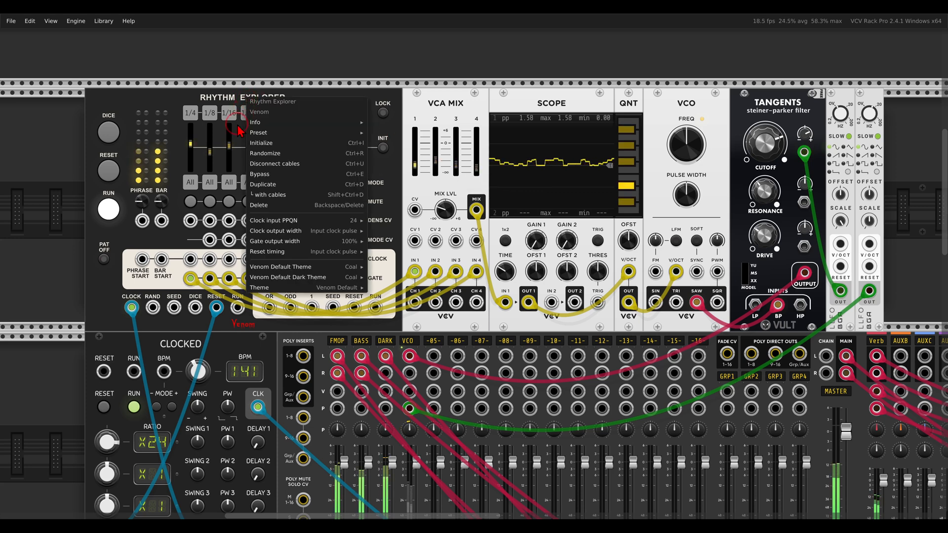
pyautogui.moveTo(290, 241)
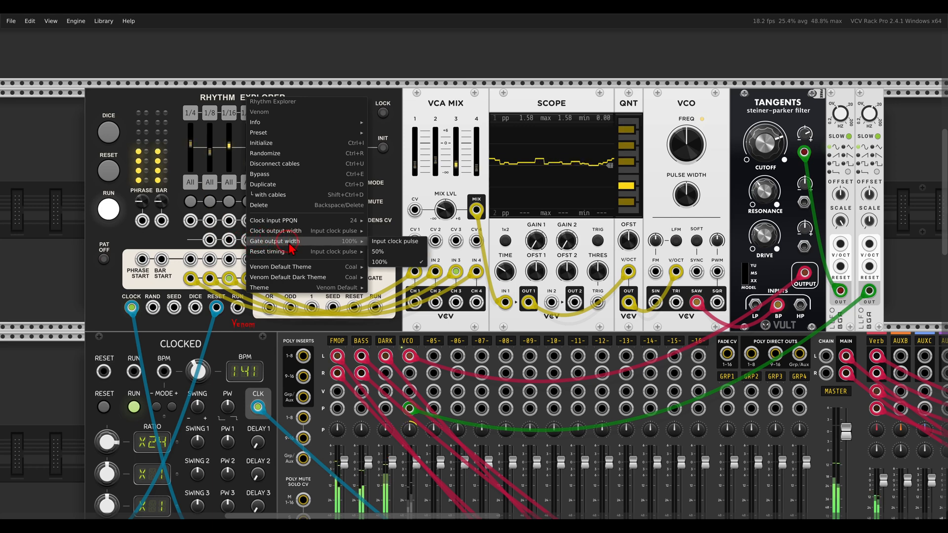